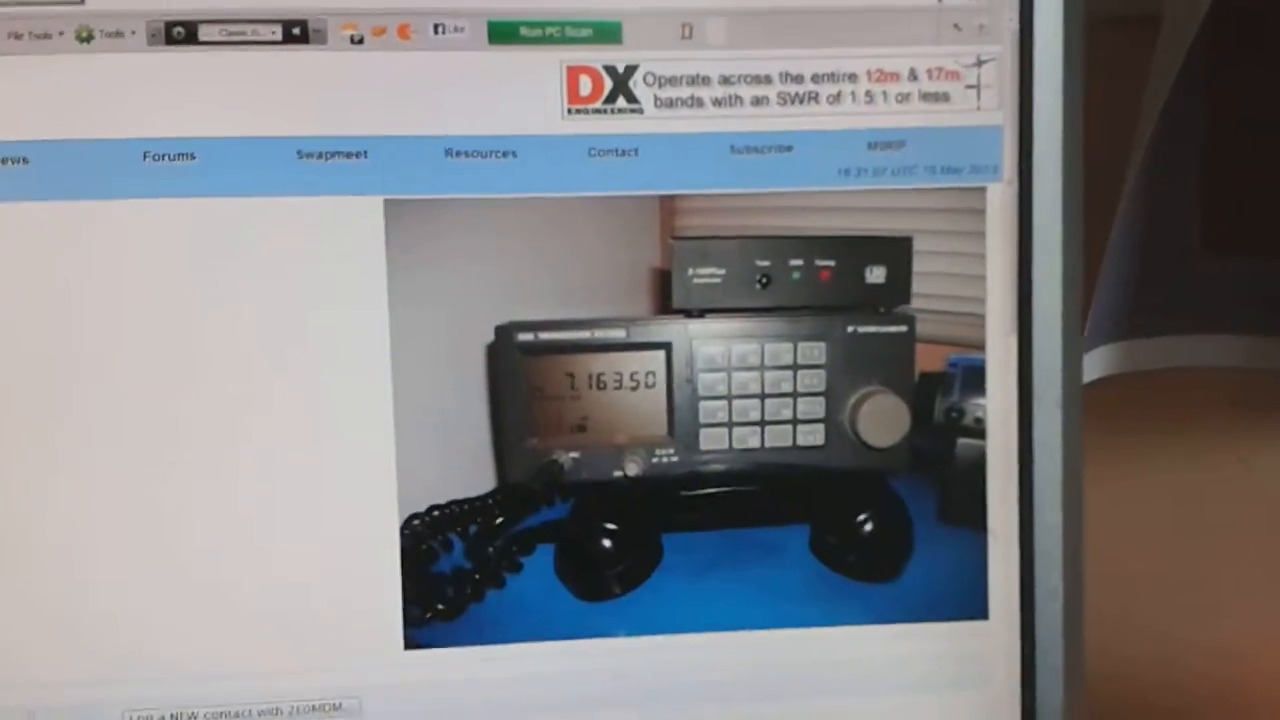
pyautogui.scroll(-3)
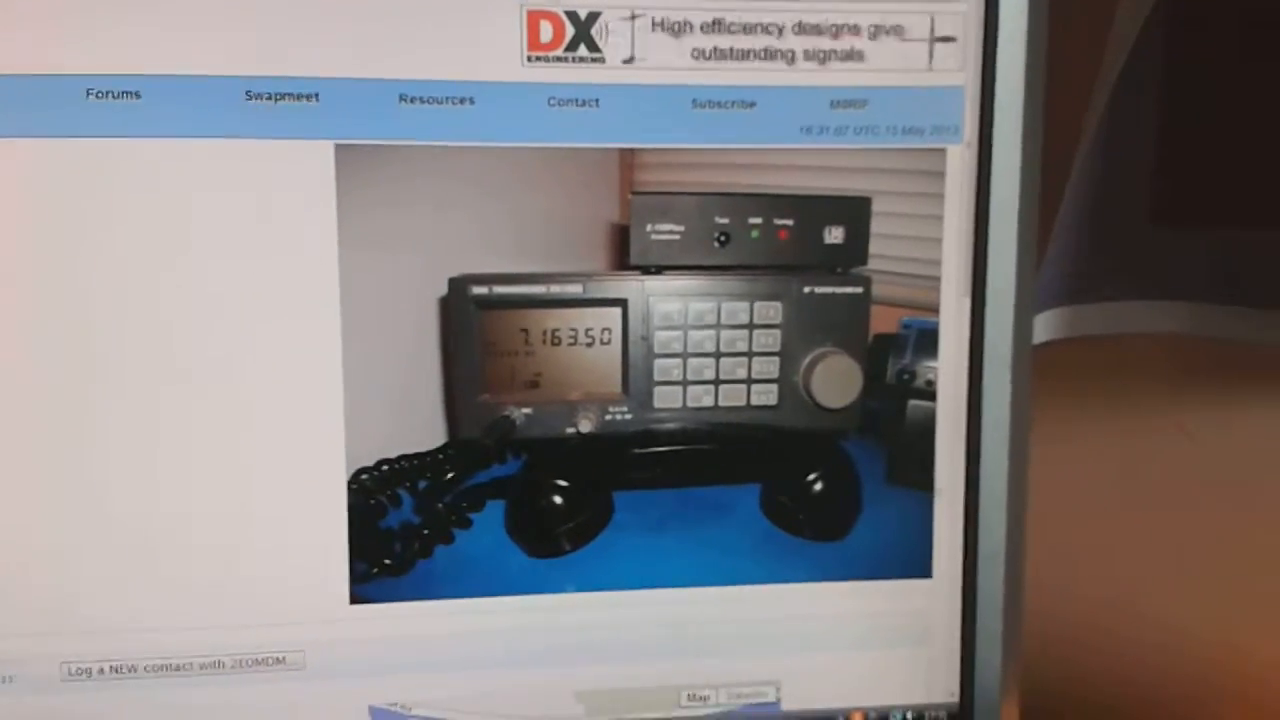